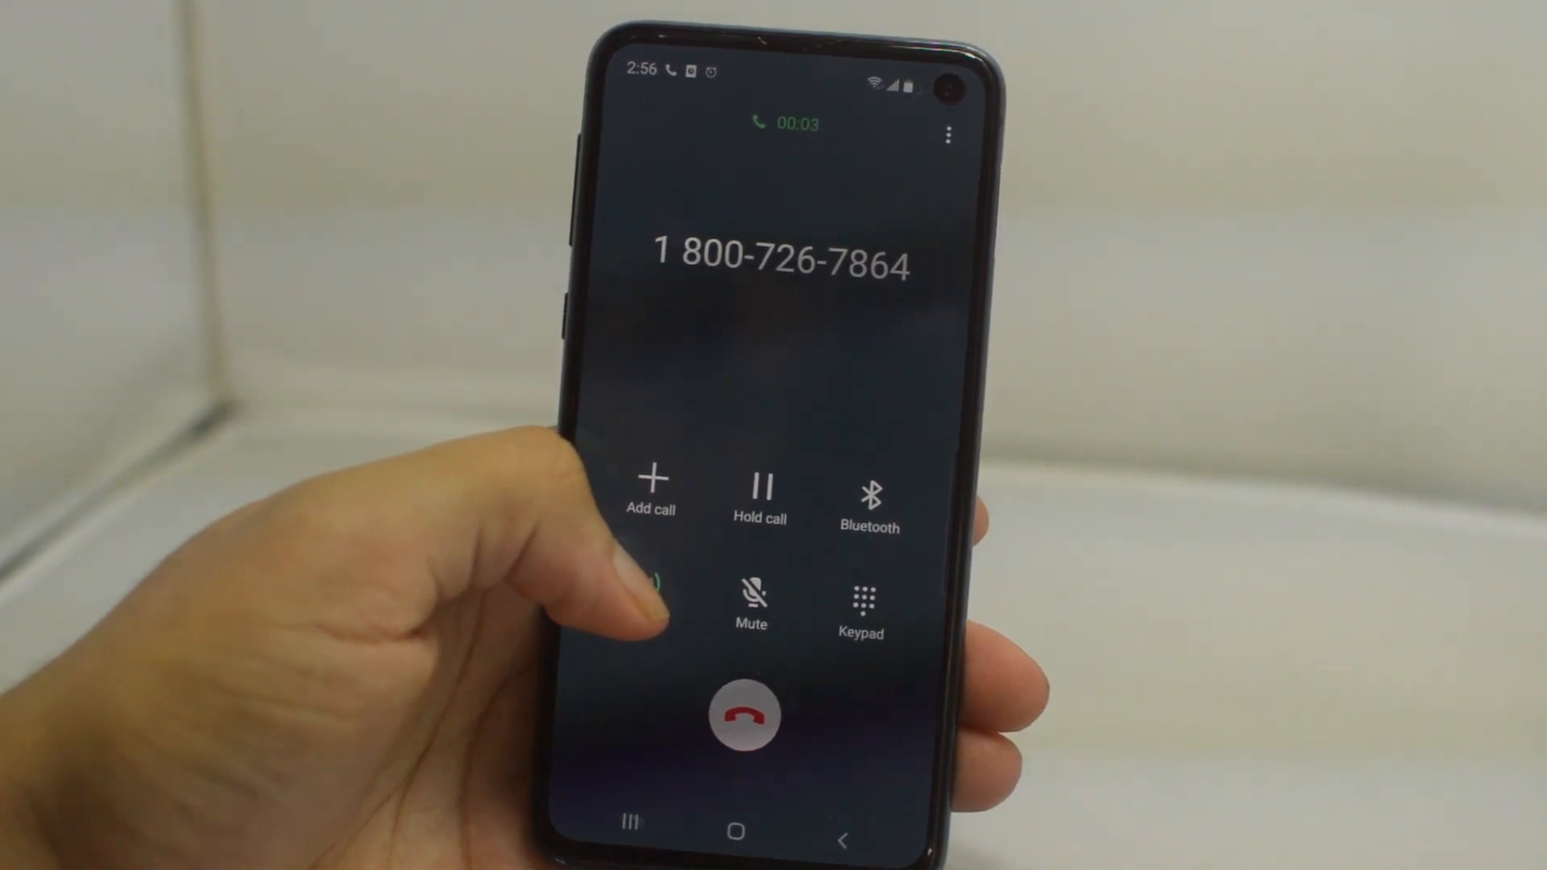
click(651, 592)
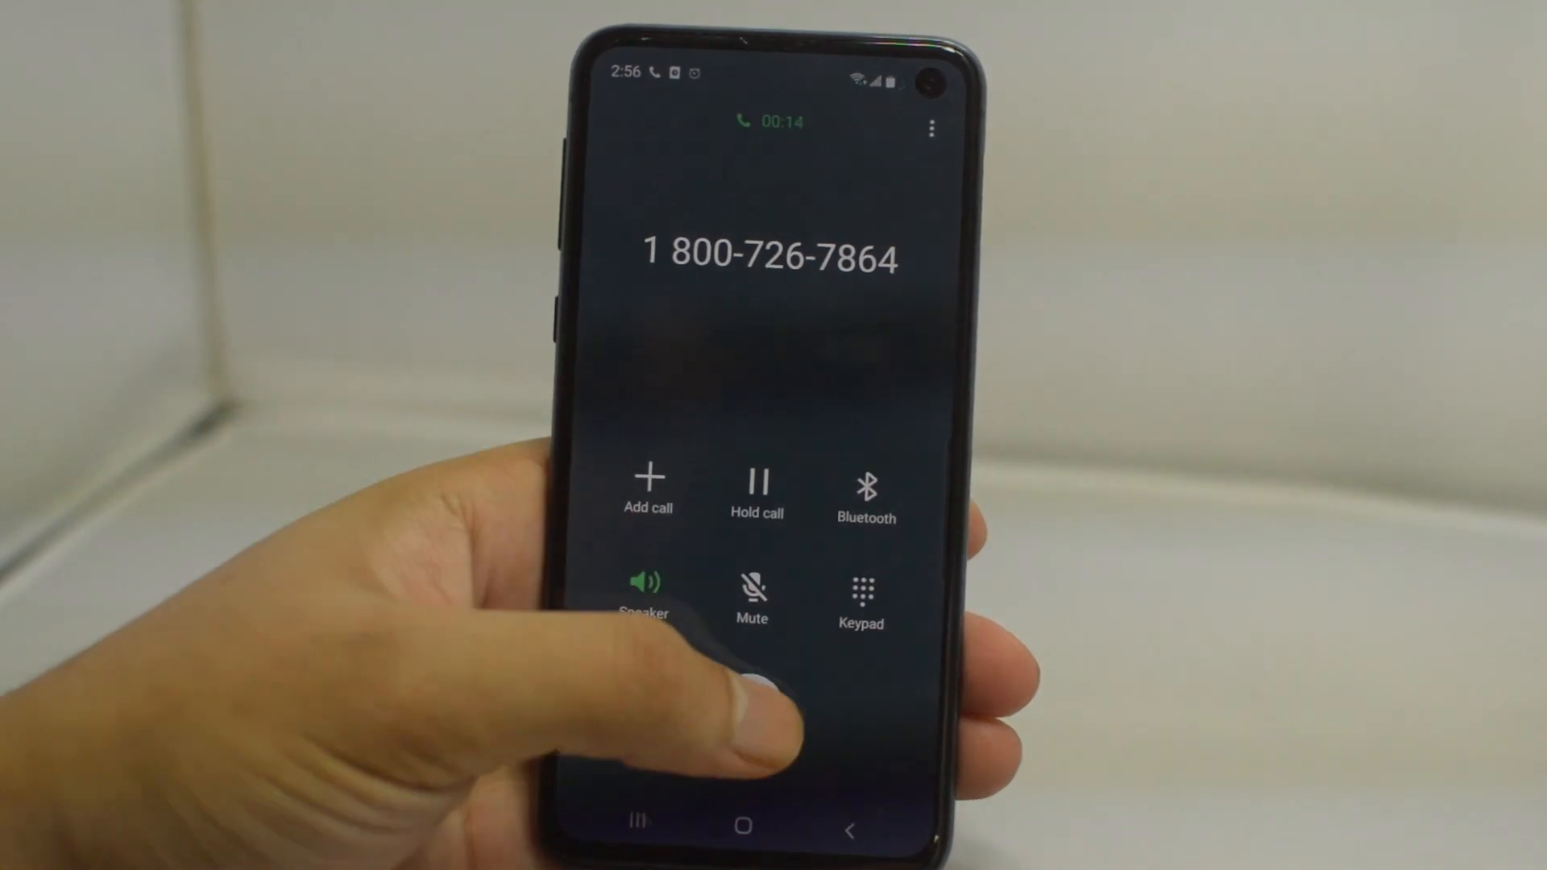
click(762, 686)
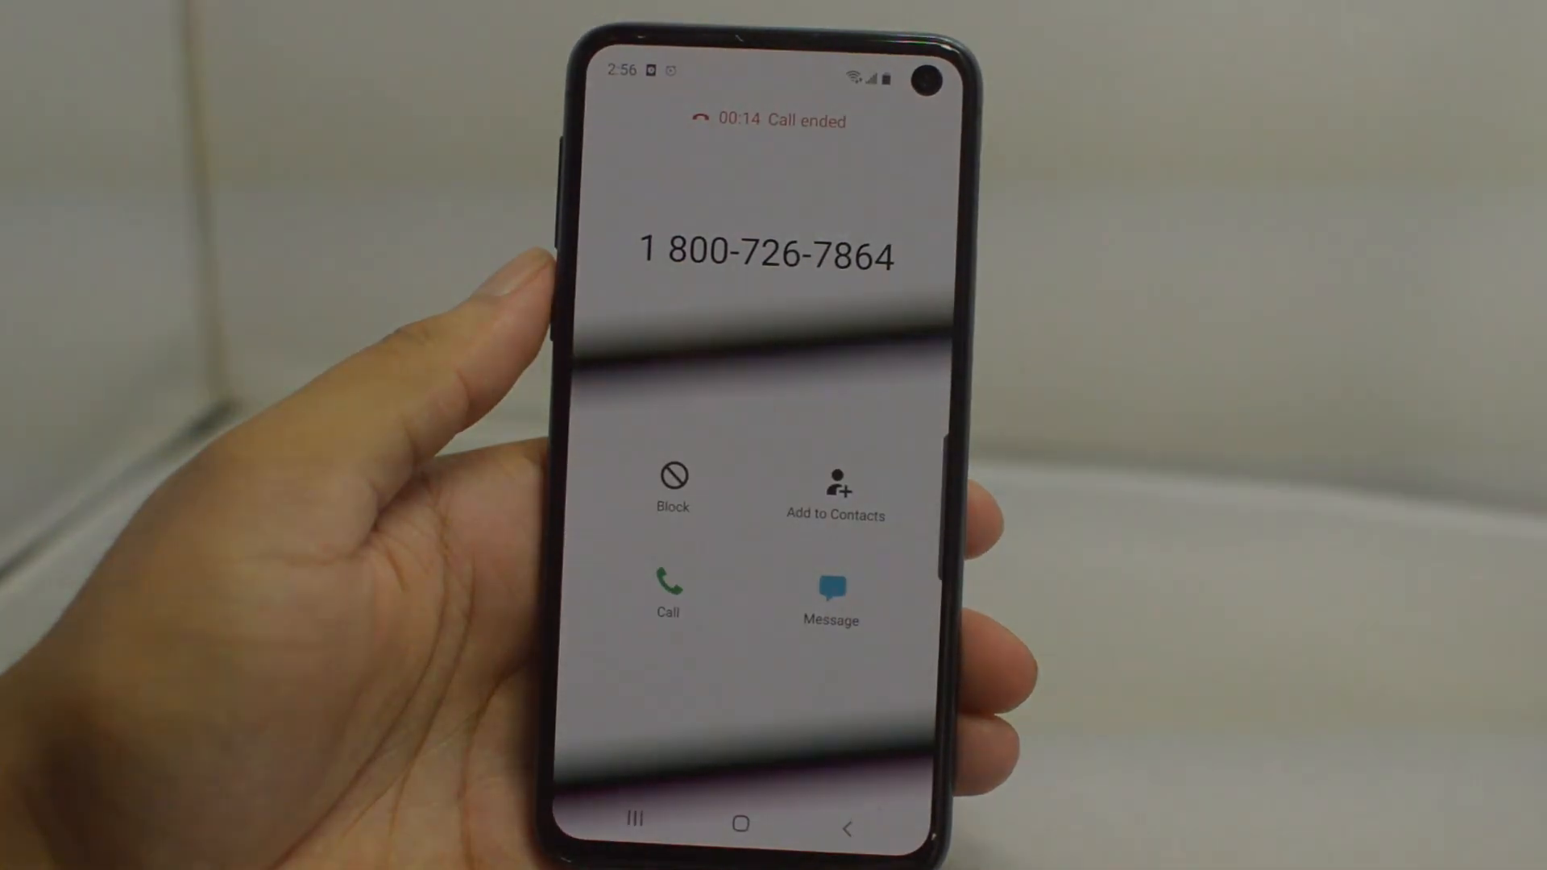